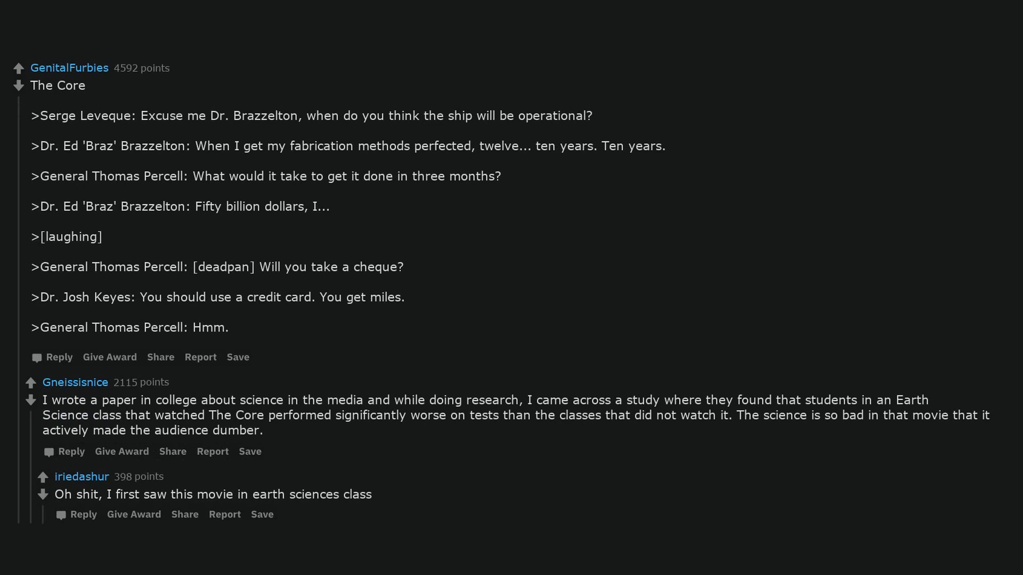
scroll(down, 3)
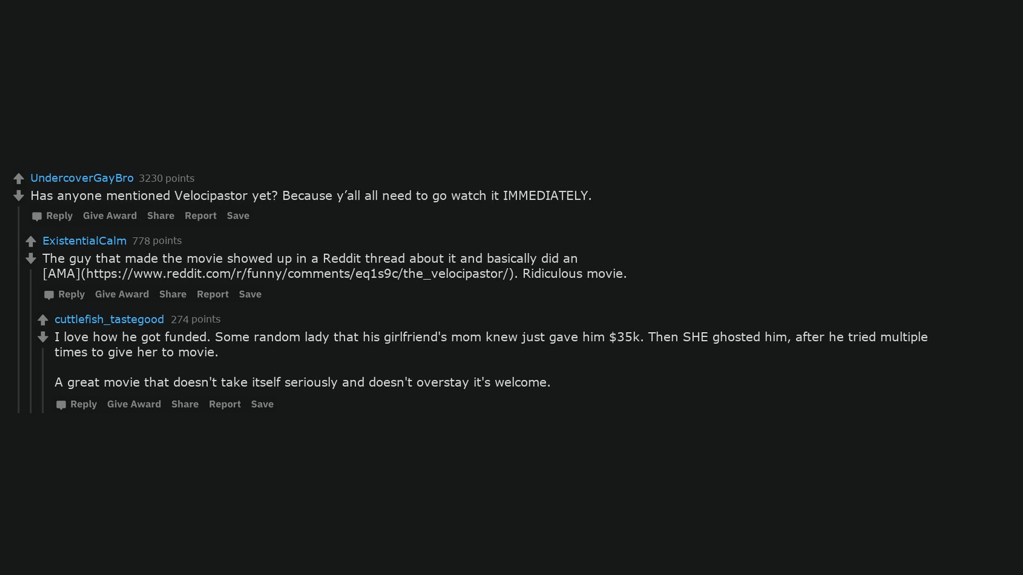
scroll(down, 3)
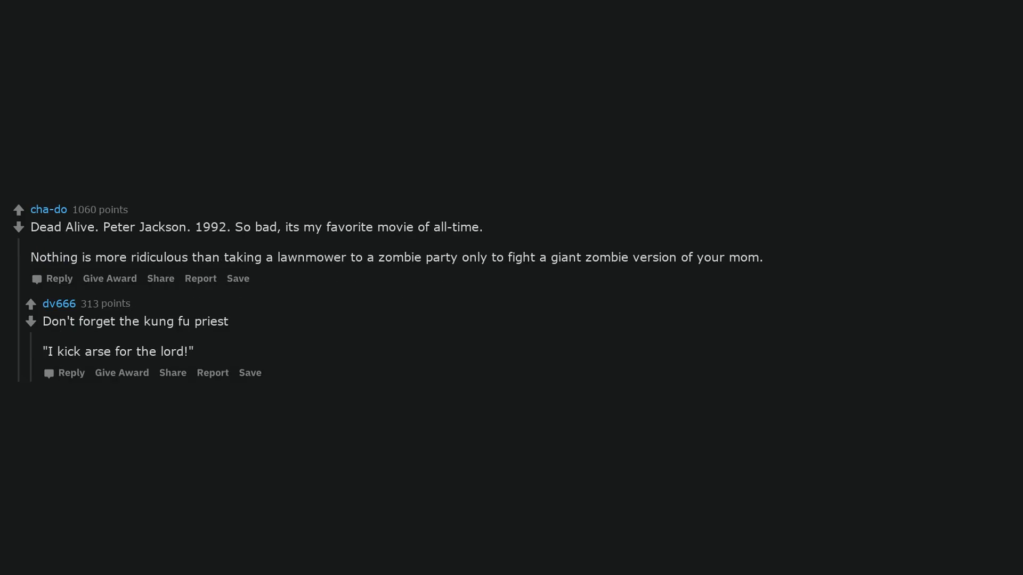